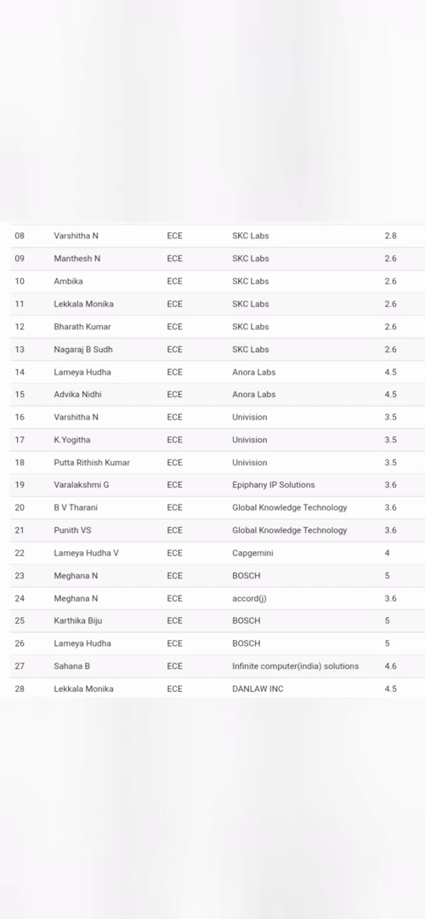
scroll("down", 3)
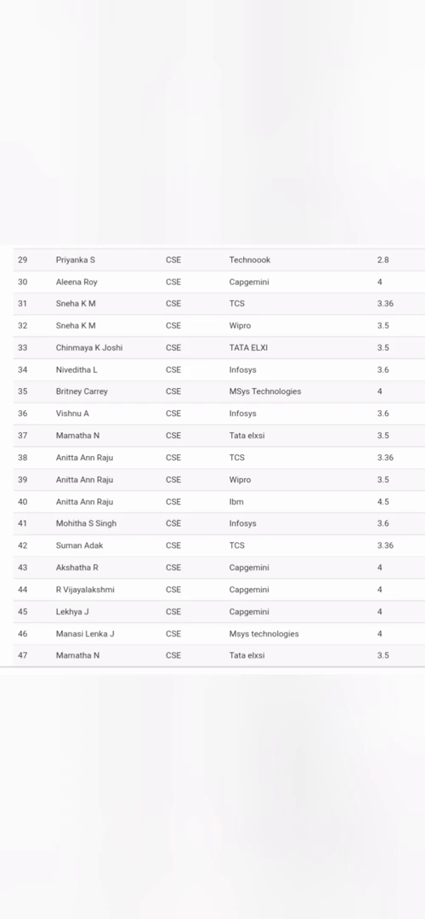
scroll("down", 3)
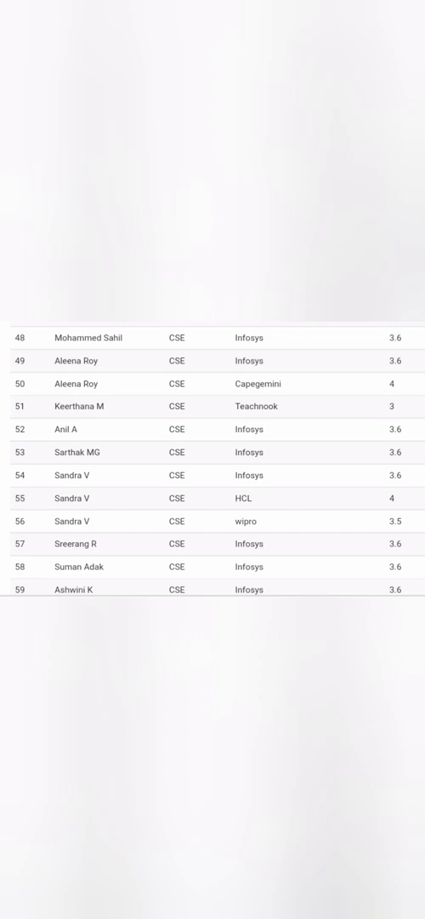
scroll("down", 3)
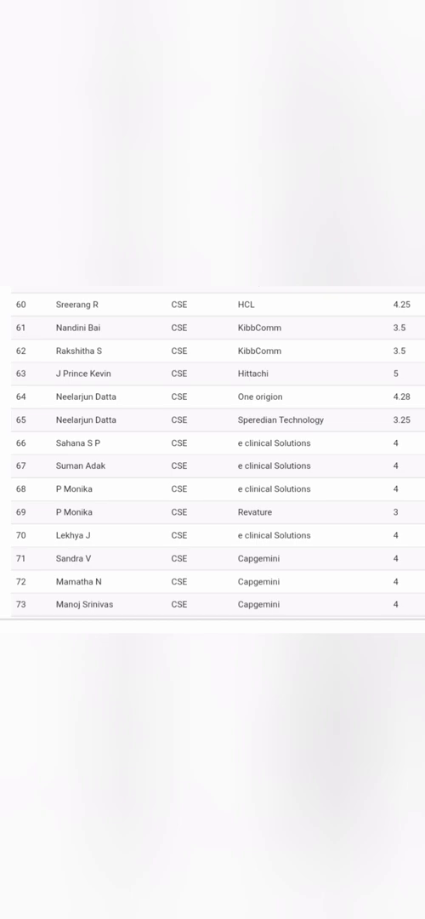
scroll("down", 3)
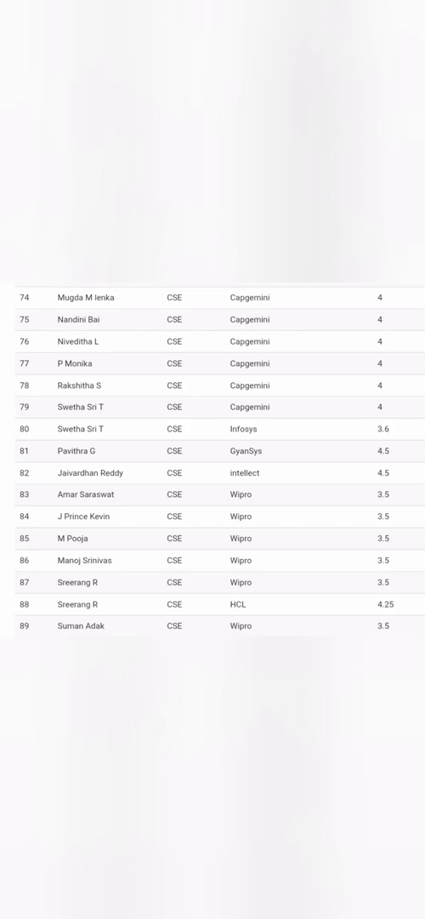
scroll("down", 3)
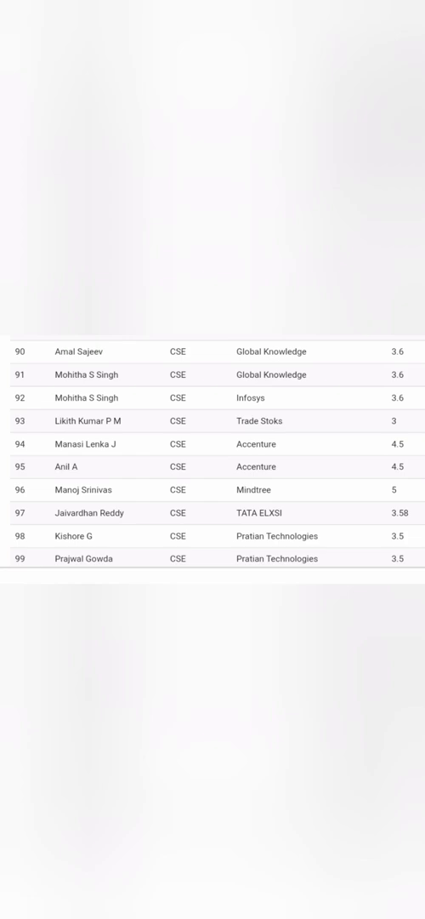
scroll("down", 3)
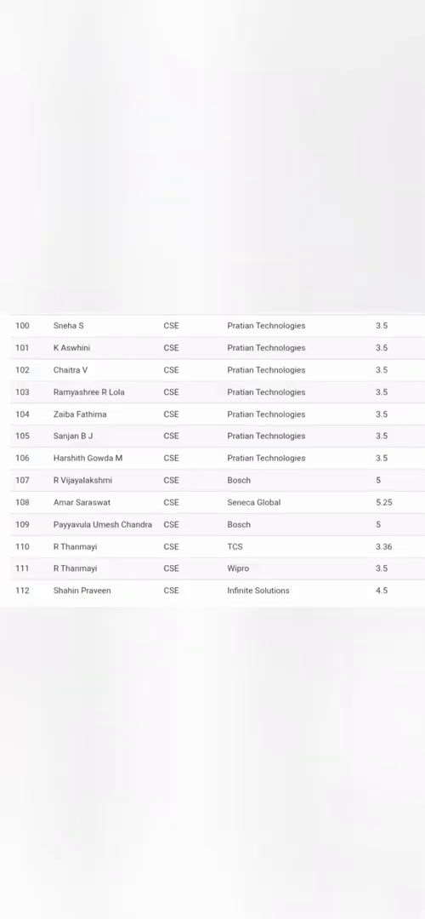